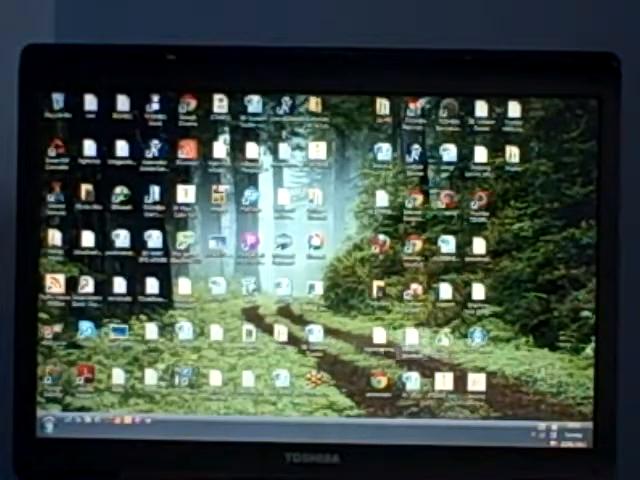
pyautogui.click(45, 425)
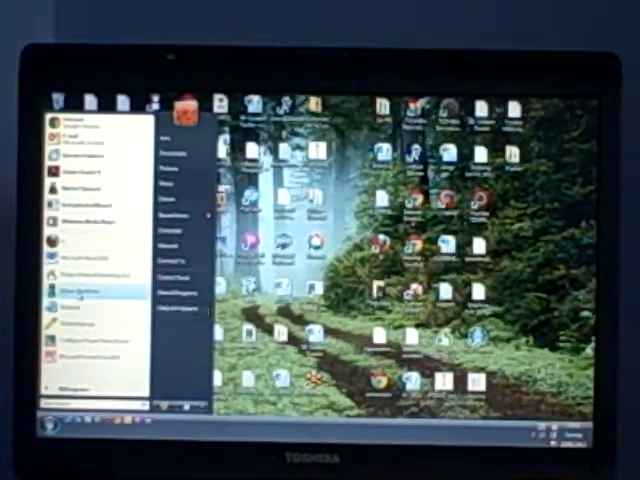
pyautogui.click(40, 422)
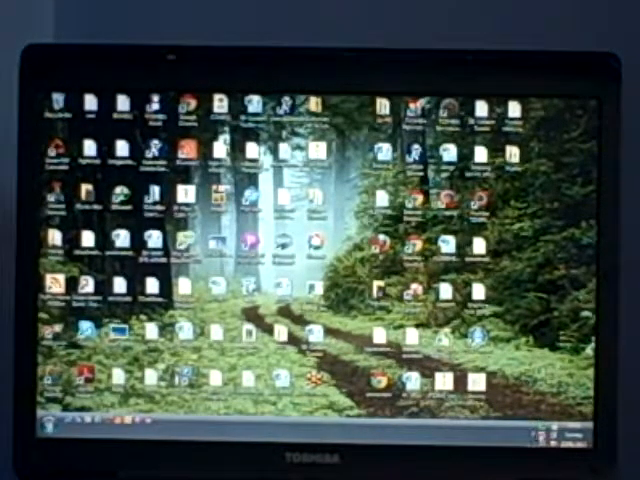